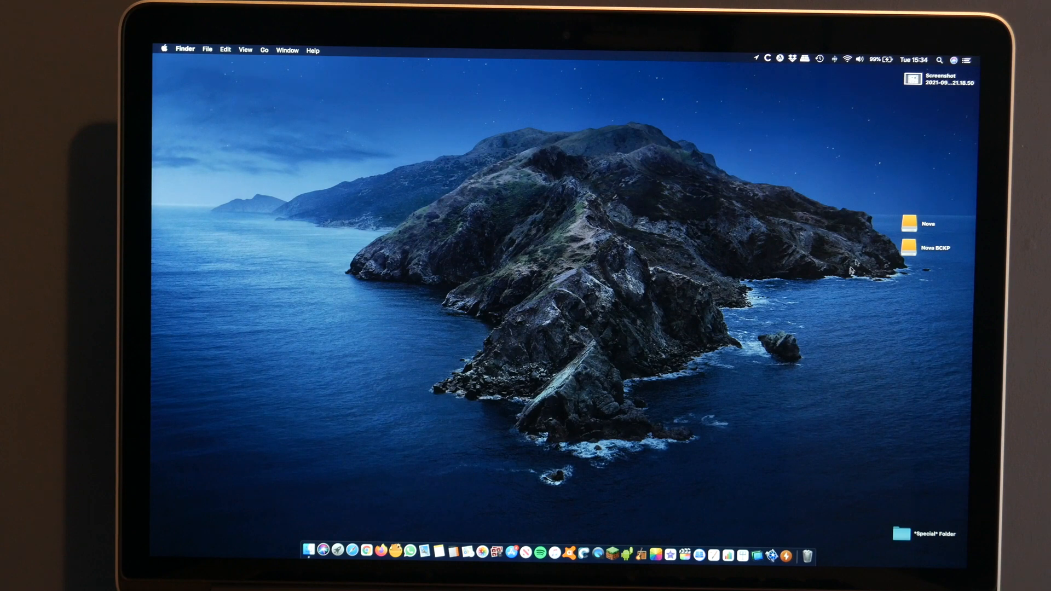
{"action": "mouse_move", "coordinate": [817, 301]}
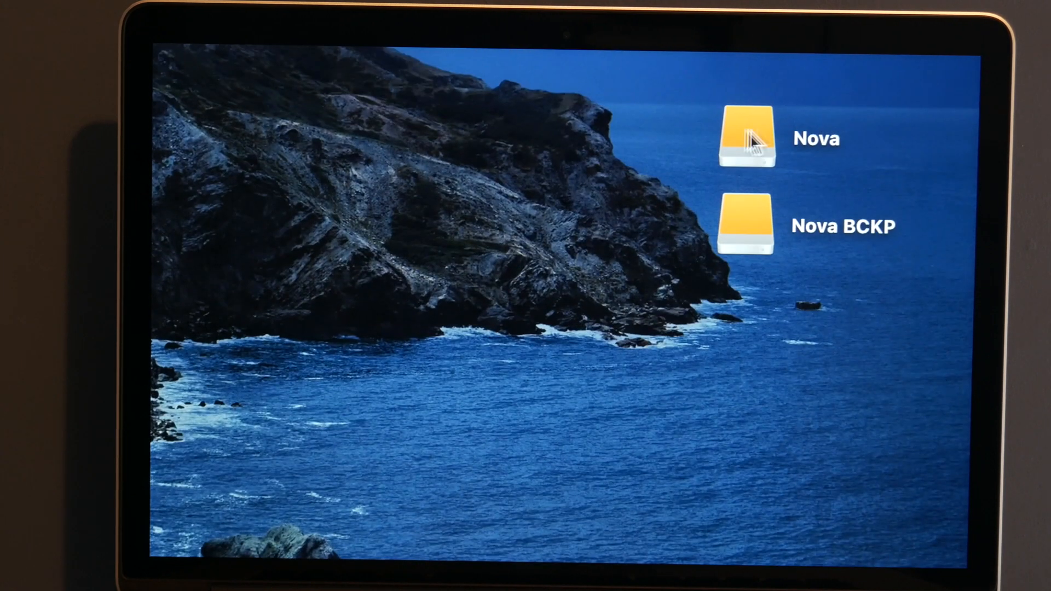
Launch Carbon Copy Cloner from the Dock after selecting the Nova drive on the desktop
{"action": "left_click", "coordinate": [745, 139]}
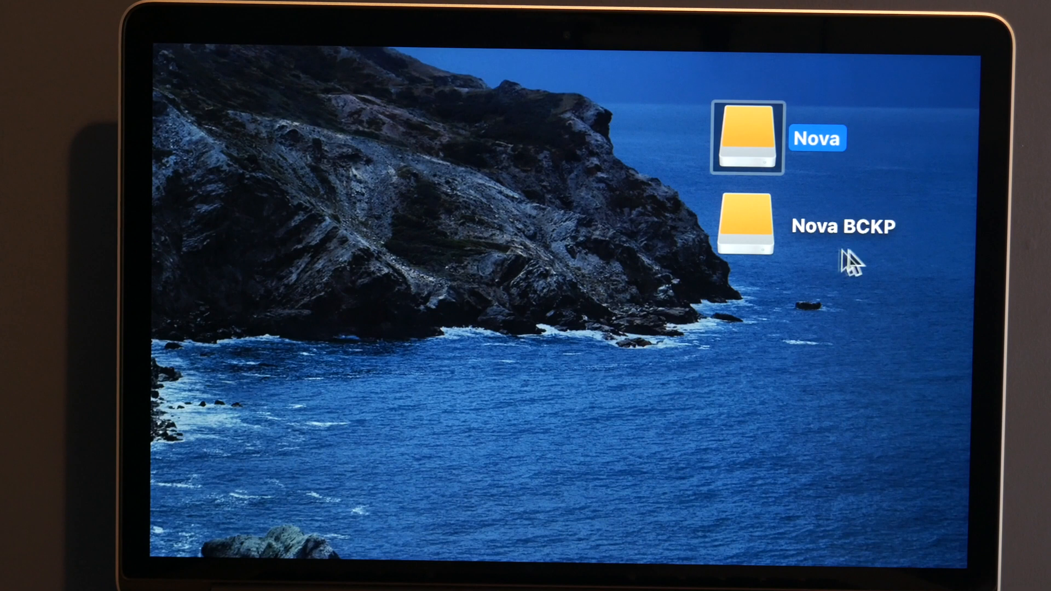
{"action": "mouse_move", "coordinate": [858, 245]}
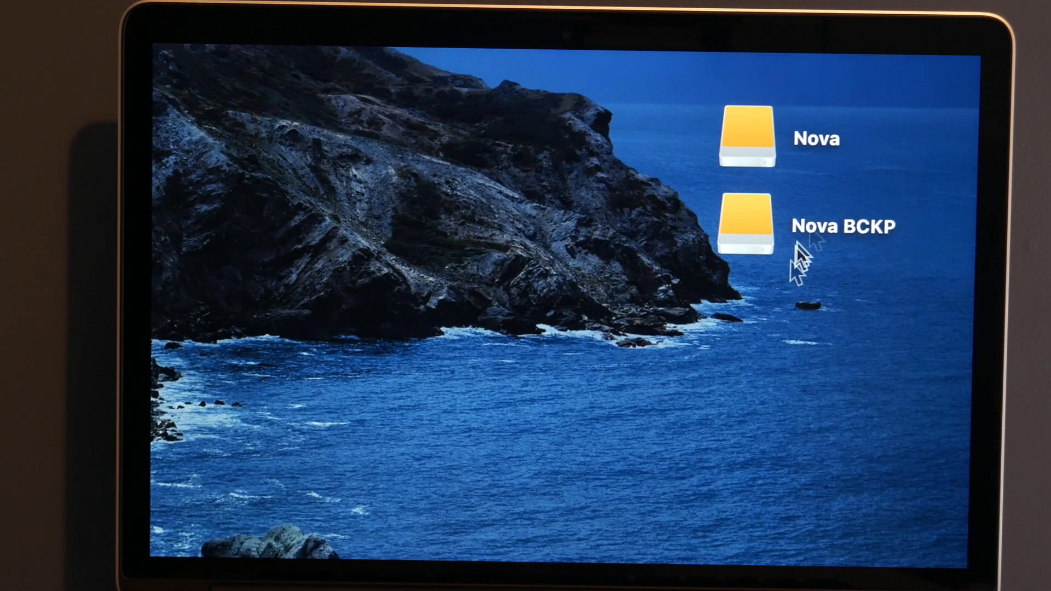
{"action": "mouse_move", "coordinate": [795, 268]}
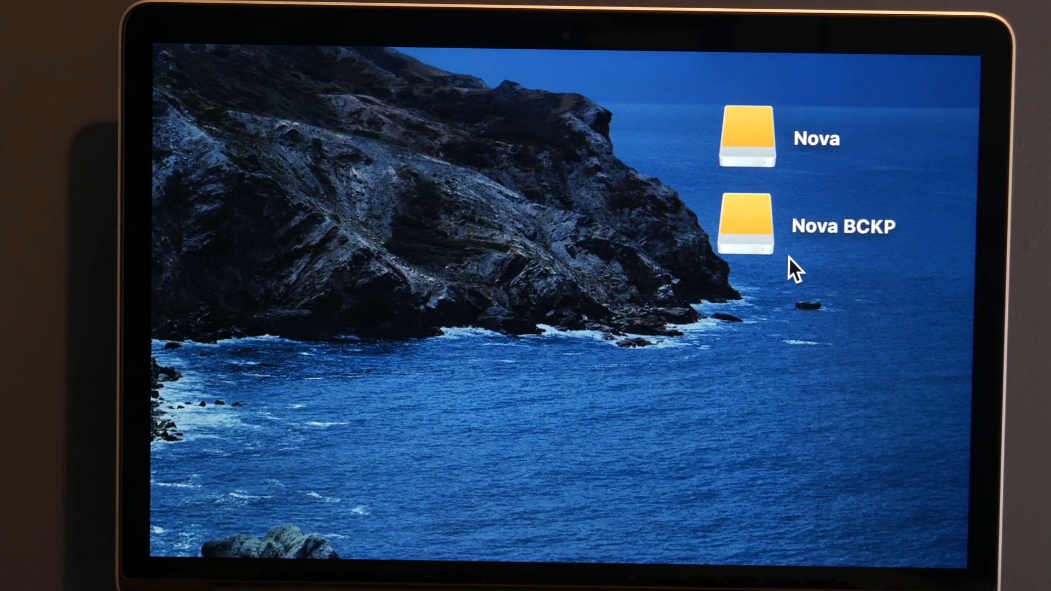
{"action": "mouse_move", "coordinate": [844, 294]}
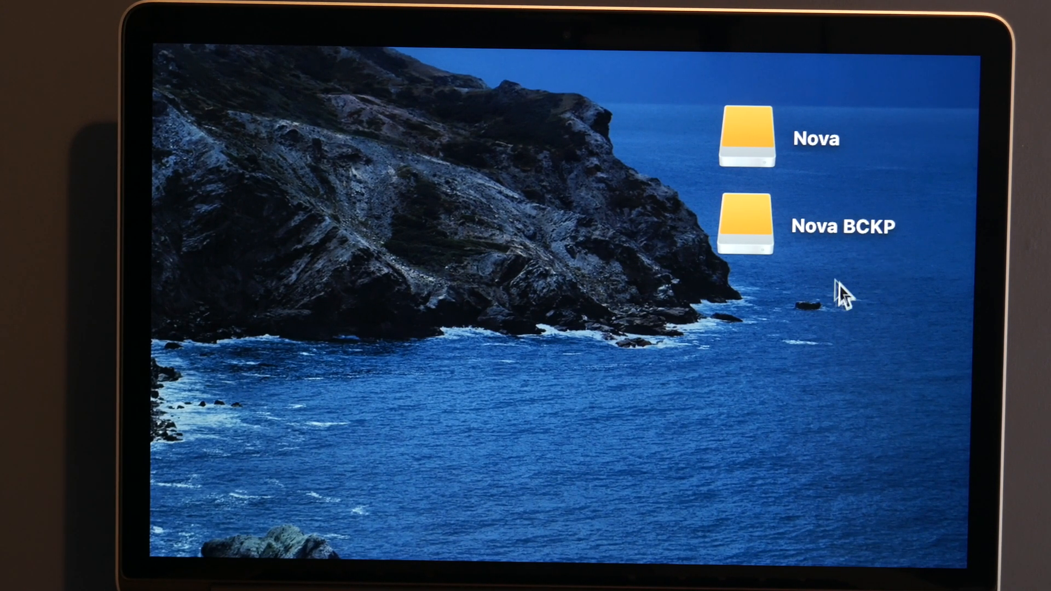
{"action": "mouse_move", "coordinate": [831, 288]}
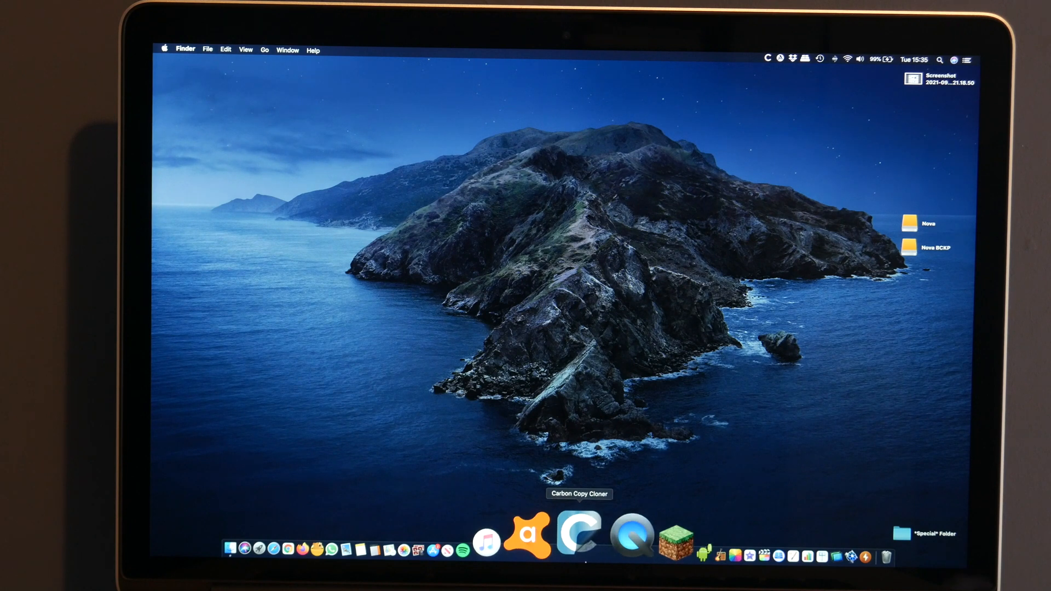
{"action": "left_click", "coordinate": [577, 536]}
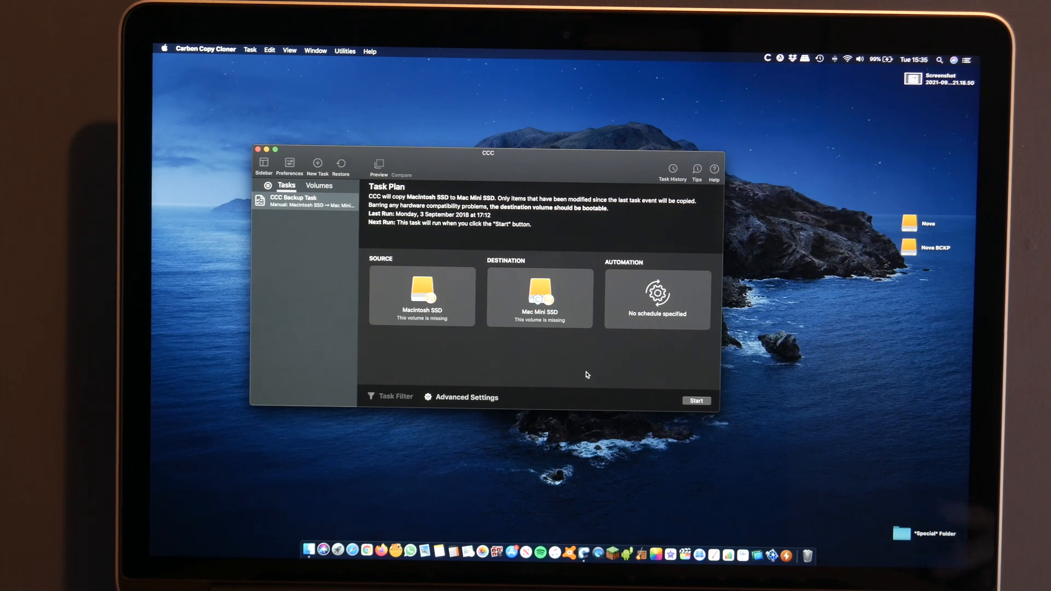
{"action": "mouse_move", "coordinate": [307, 265]}
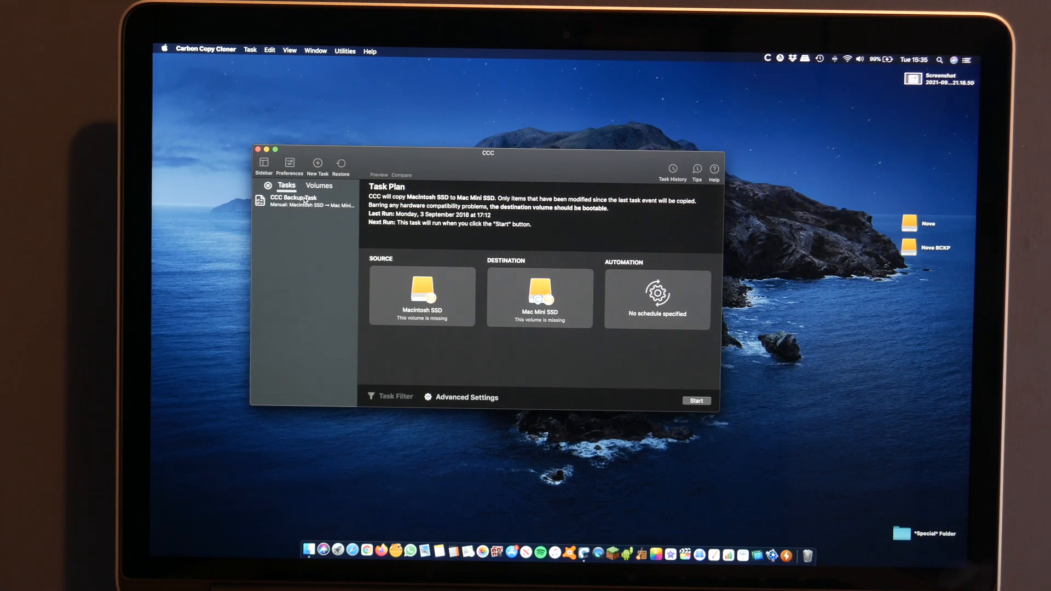
Create a new backup task named 'Nova Weekly Backup'
{"action": "left_click", "coordinate": [318, 164]}
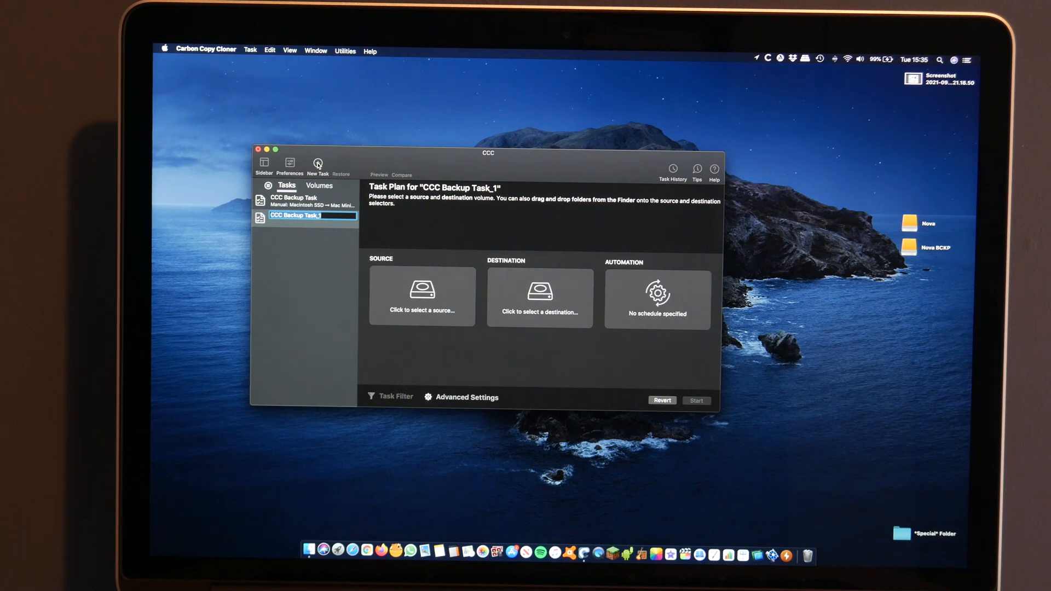
{"action": "type", "text": "Nova Weekly Backup"}
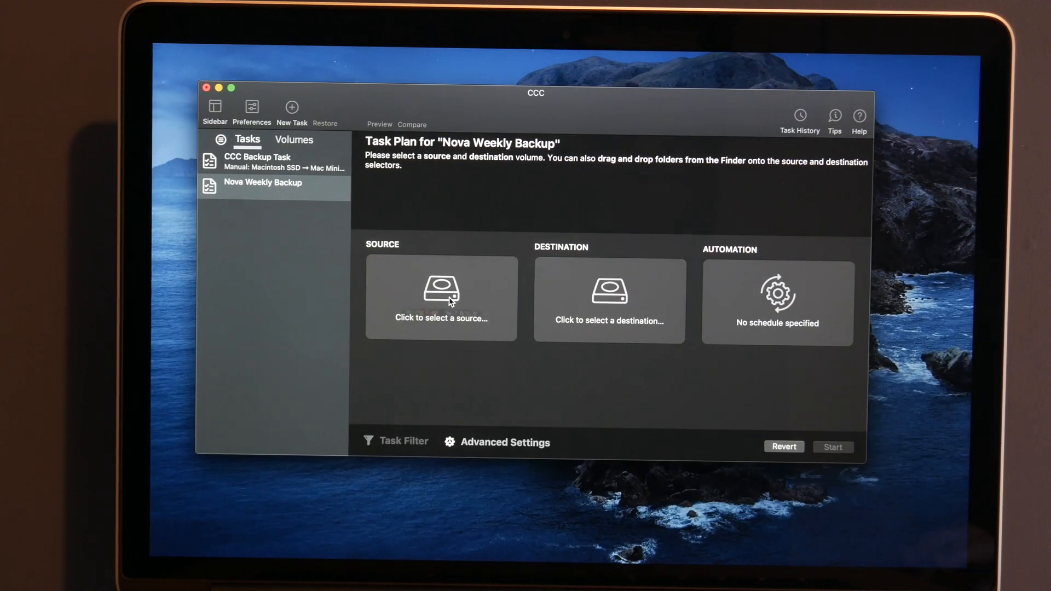
Set Nova as the source volume and Nova BCKP as the destination
{"action": "left_click", "coordinate": [440, 298]}
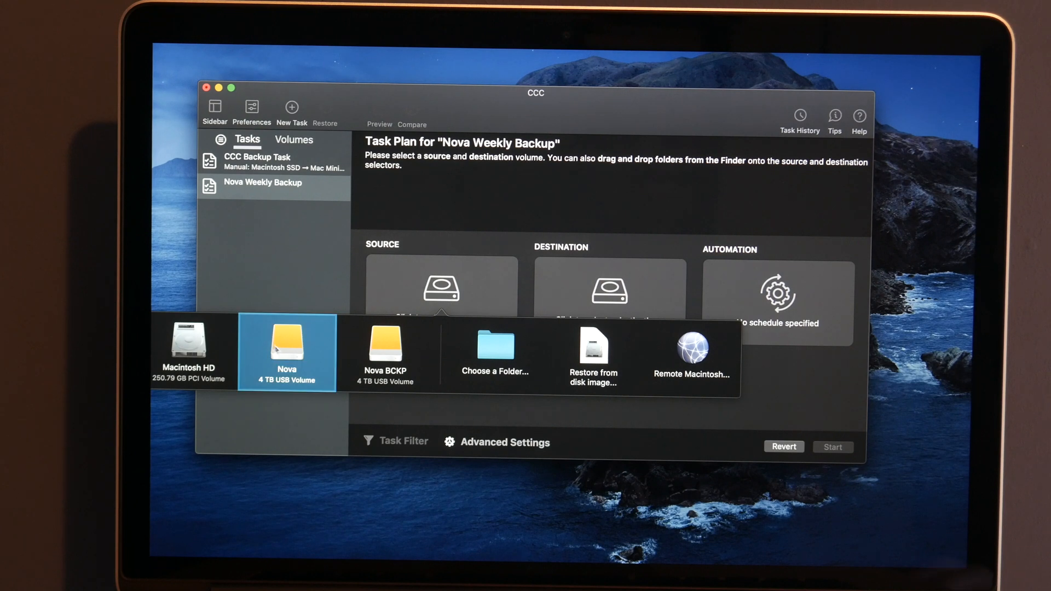
{"action": "left_click", "coordinate": [286, 351]}
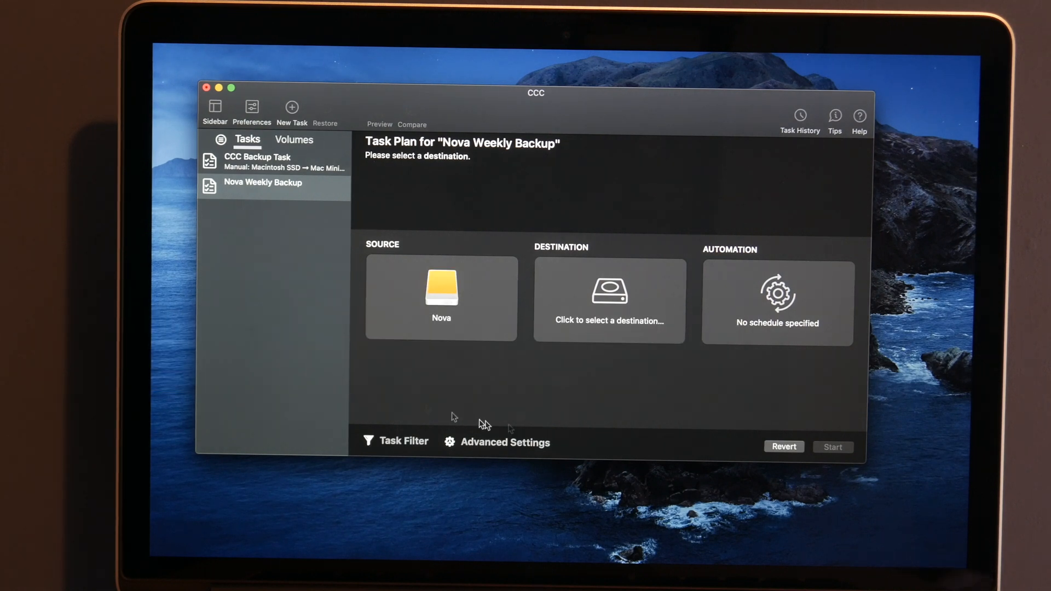
{"action": "left_click", "coordinate": [609, 298]}
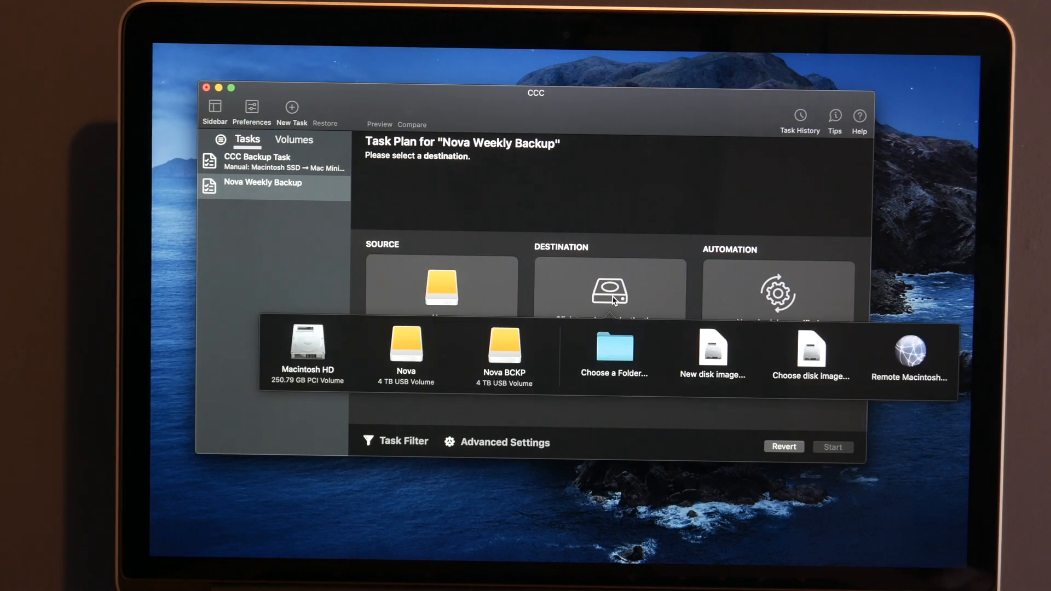
{"action": "left_click", "coordinate": [504, 348]}
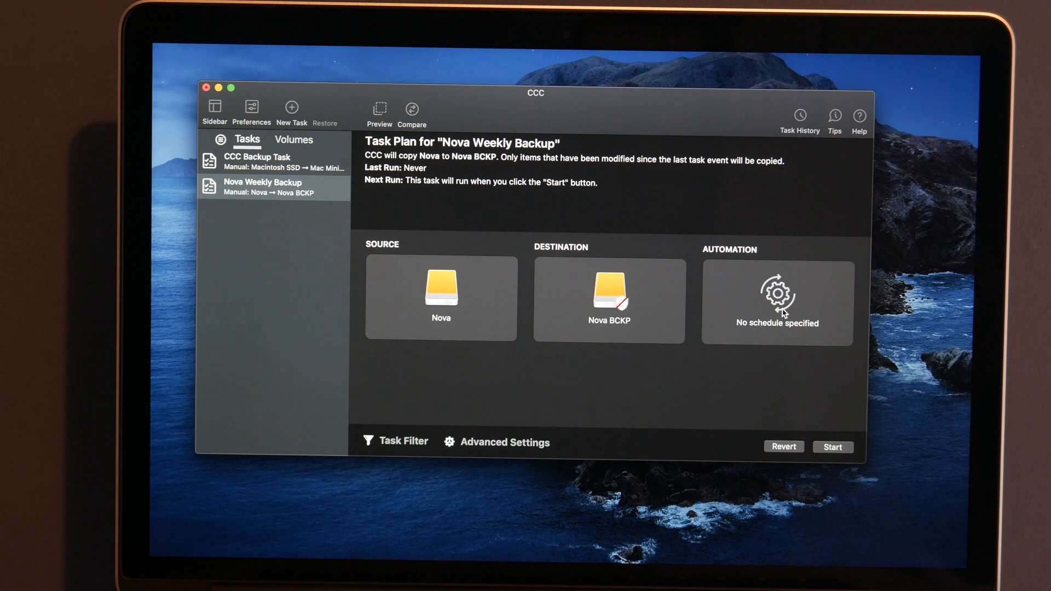
Schedule the task to run weekly on Fridays in the Automation settings
{"action": "left_click", "coordinate": [777, 302]}
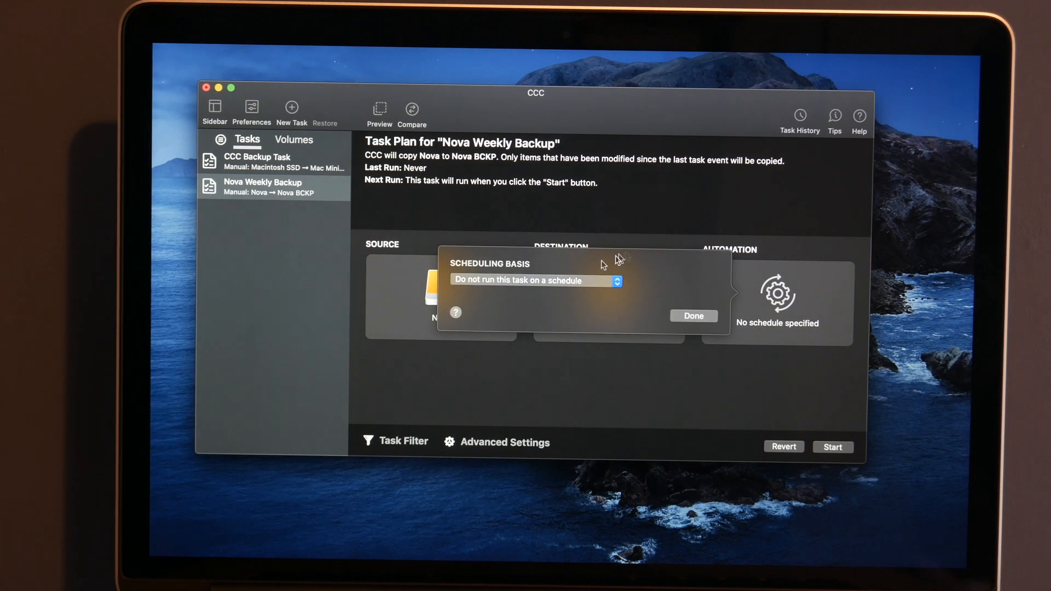
{"action": "left_click", "coordinate": [535, 280]}
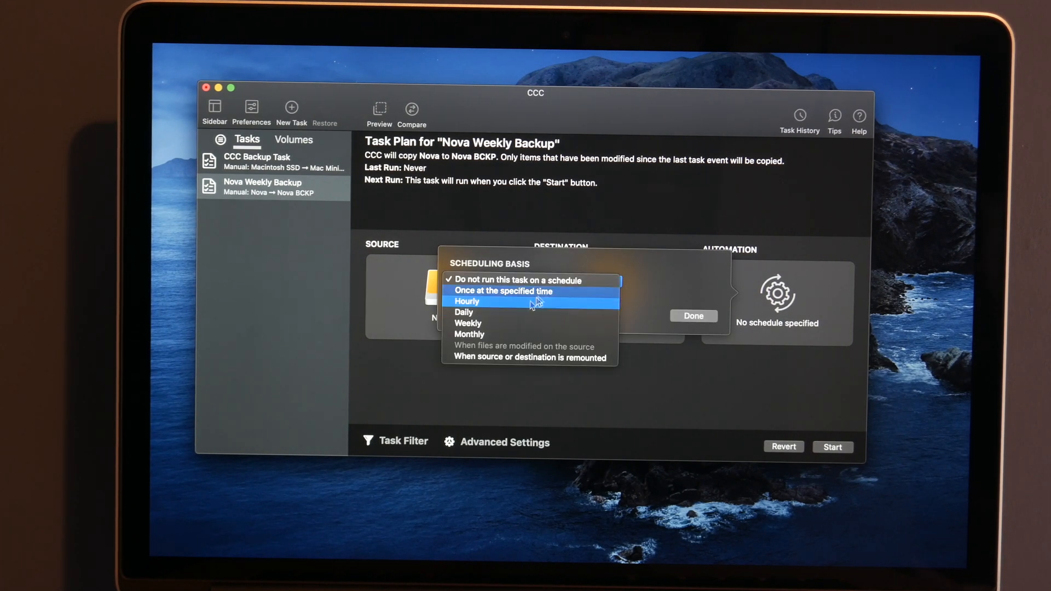
{"action": "left_click", "coordinate": [467, 323]}
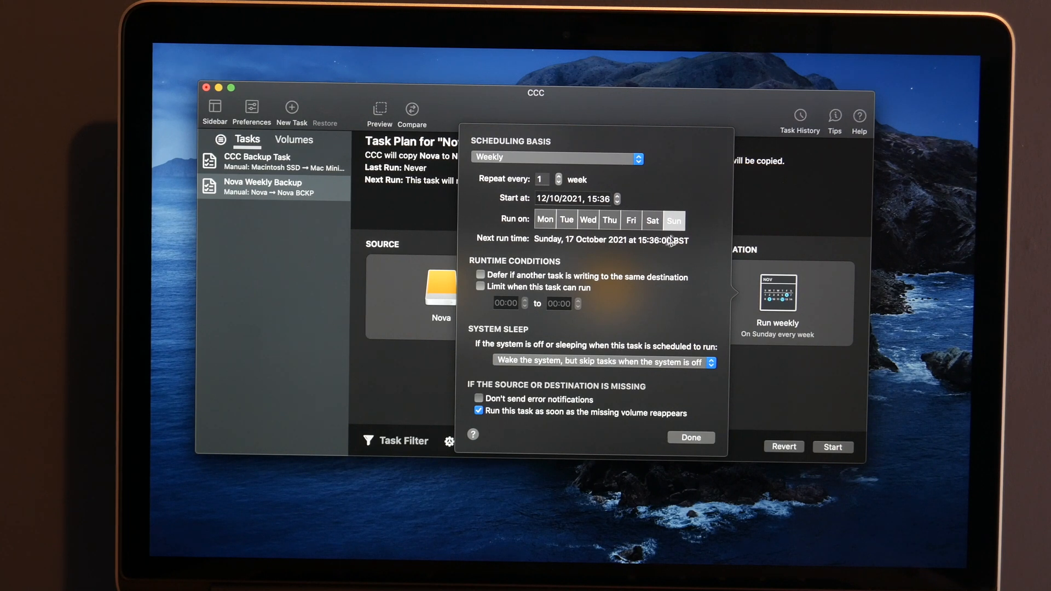
{"action": "left_click", "coordinate": [631, 220]}
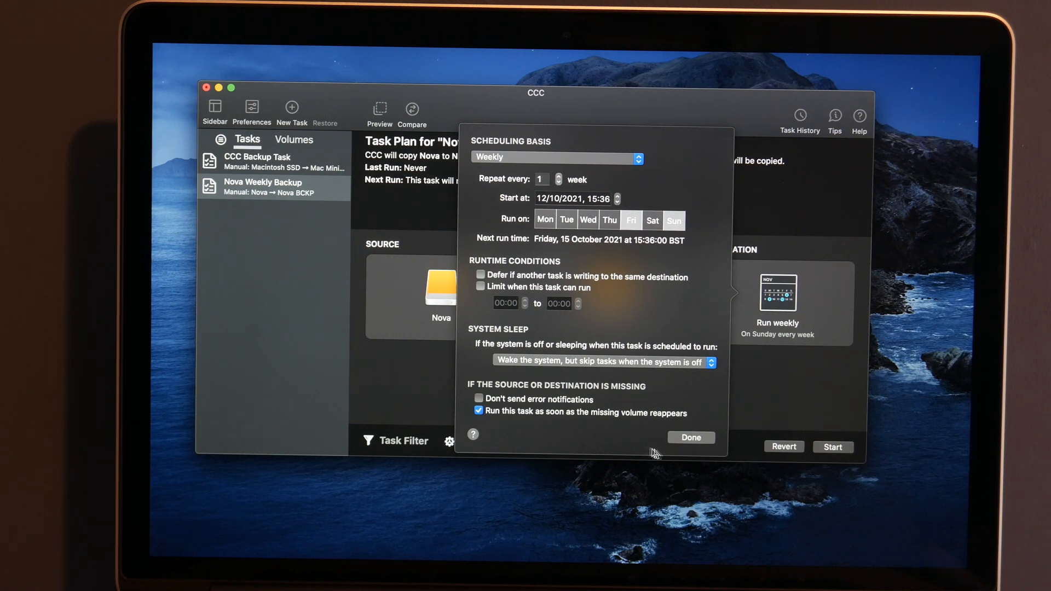
{"action": "left_click", "coordinate": [691, 436]}
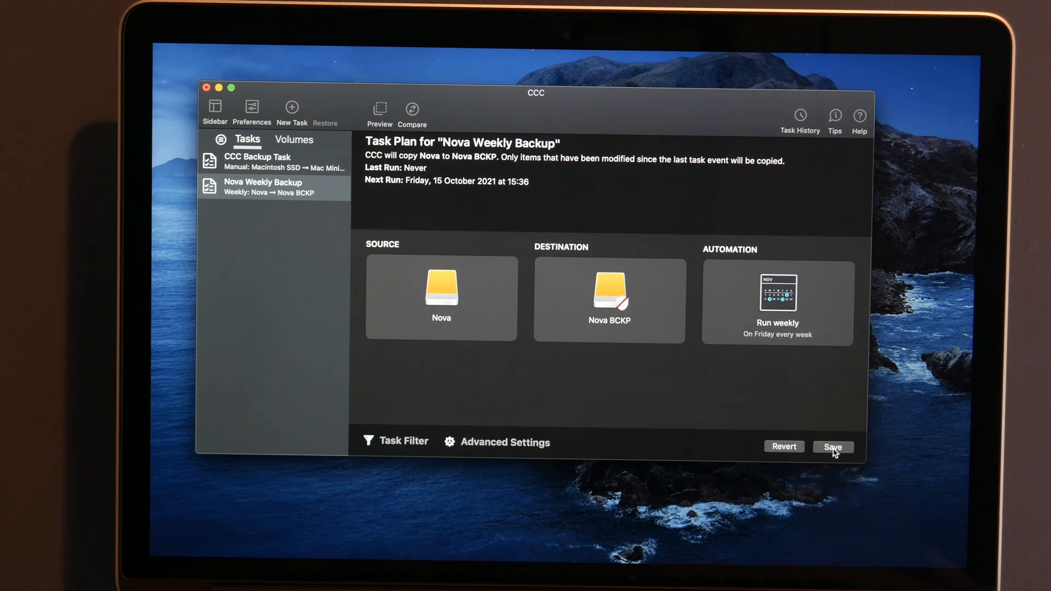
Save the task past the deletion warning and run the first Nova-to-Nova BCKP copy now
{"action": "left_click", "coordinate": [832, 447]}
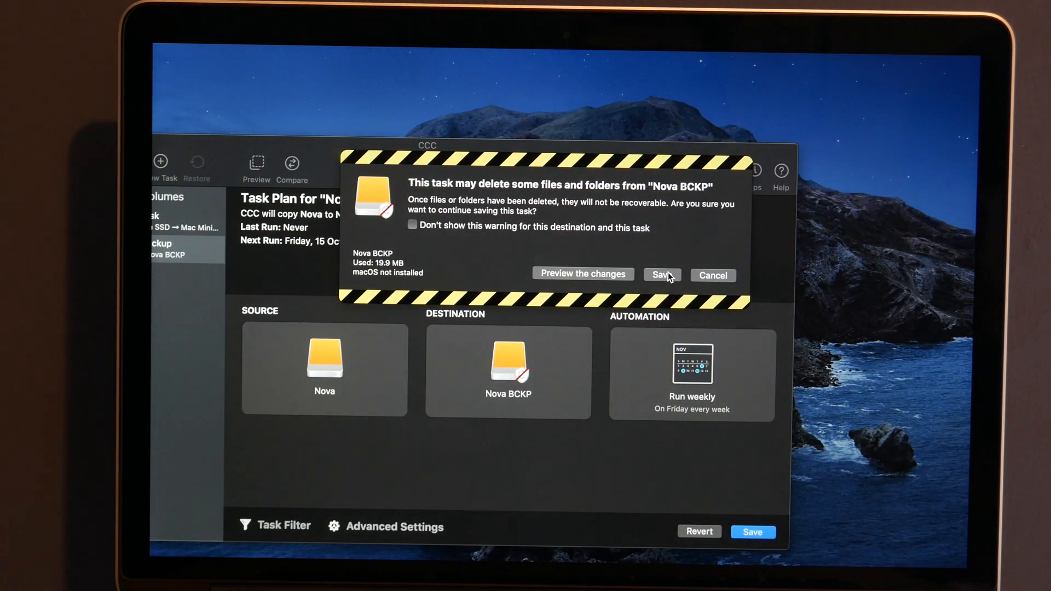
{"action": "left_click", "coordinate": [661, 275]}
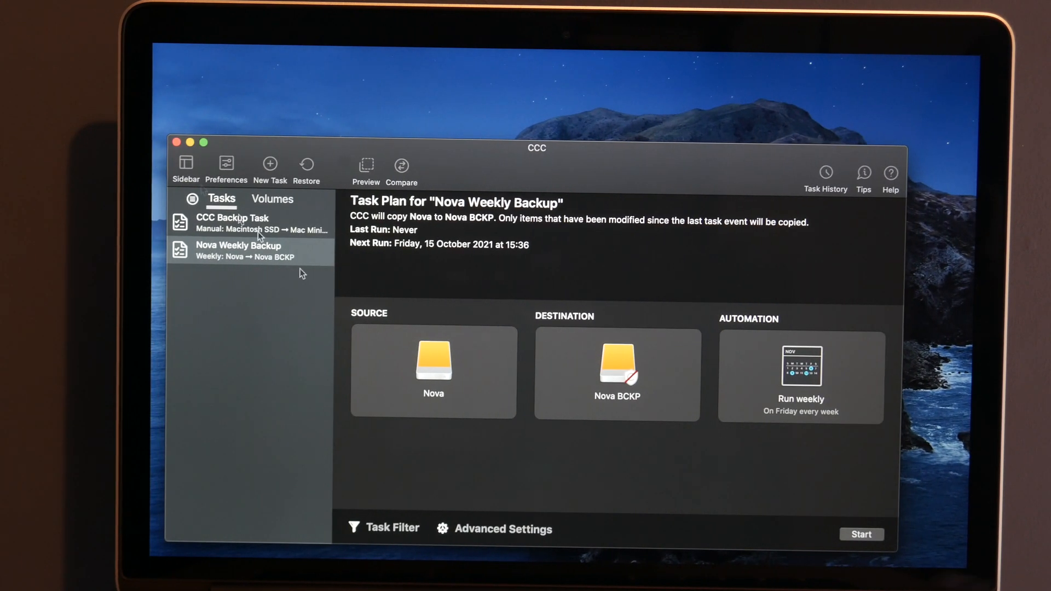
{"action": "left_click", "coordinate": [862, 534]}
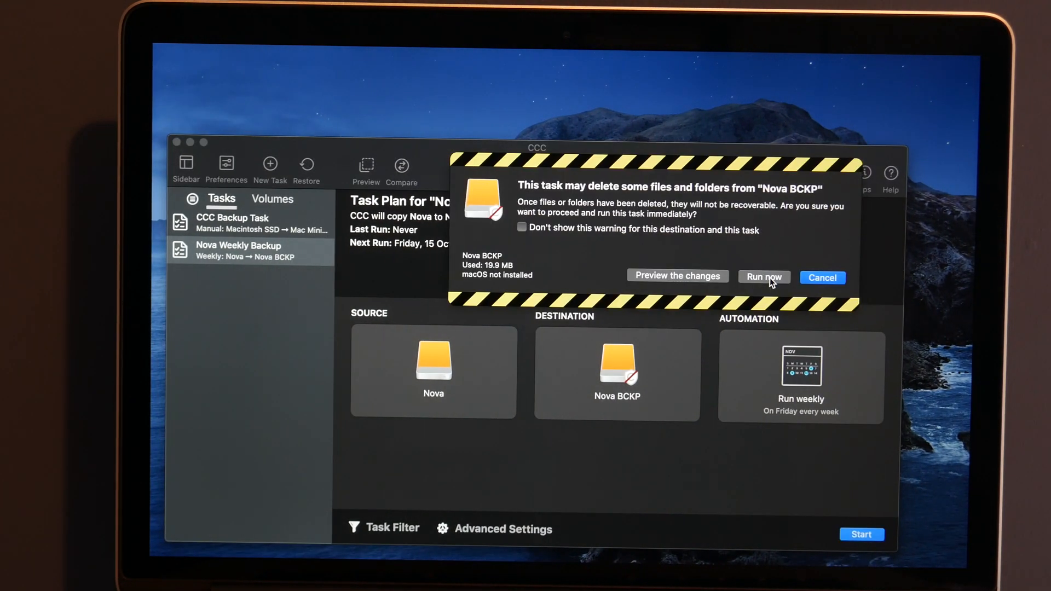
{"action": "left_click", "coordinate": [763, 277]}
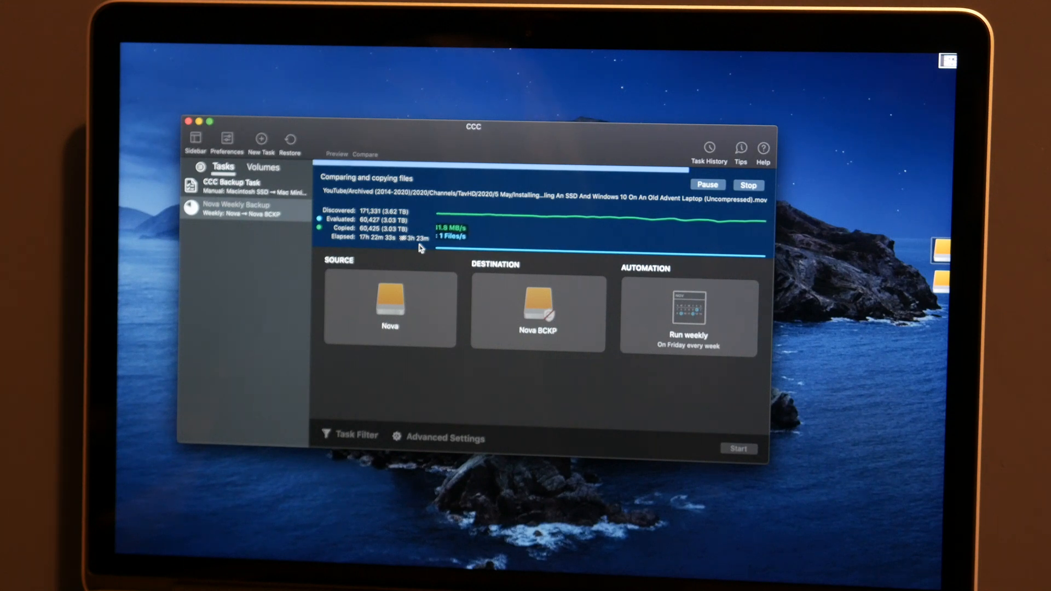
{"action": "mouse_move", "coordinate": [454, 110]}
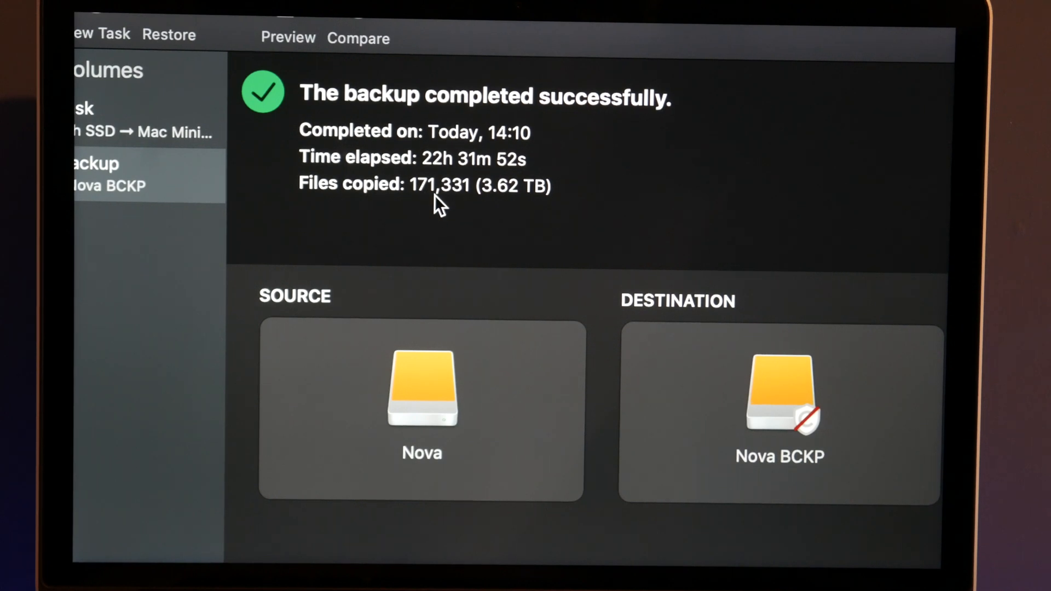
{"action": "mouse_move", "coordinate": [499, 221]}
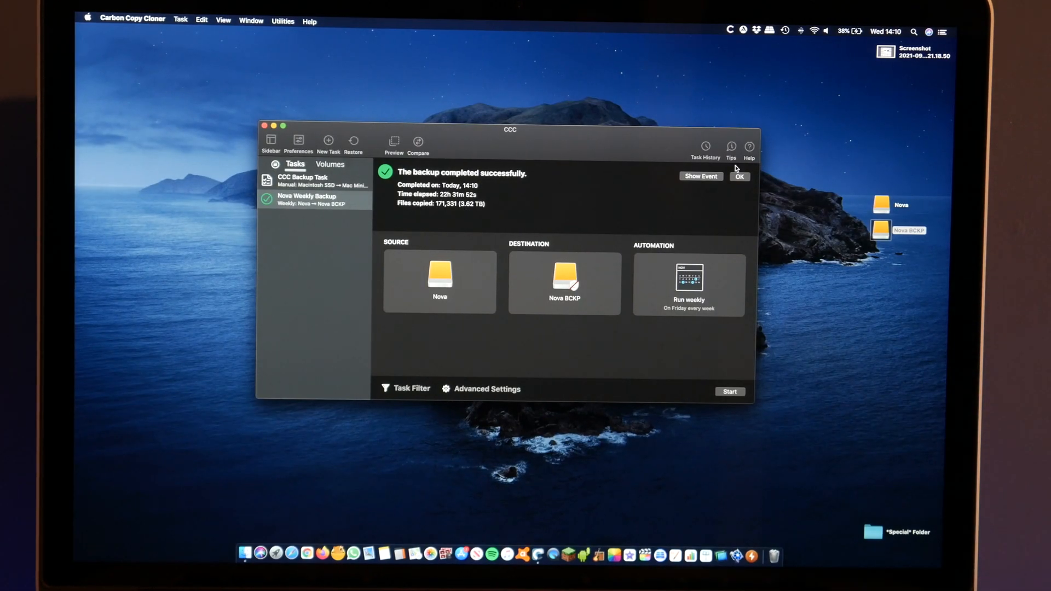
Dismiss the backup-completed notice after 171,331 files (3.62 TB) copied
{"action": "left_click", "coordinate": [738, 176]}
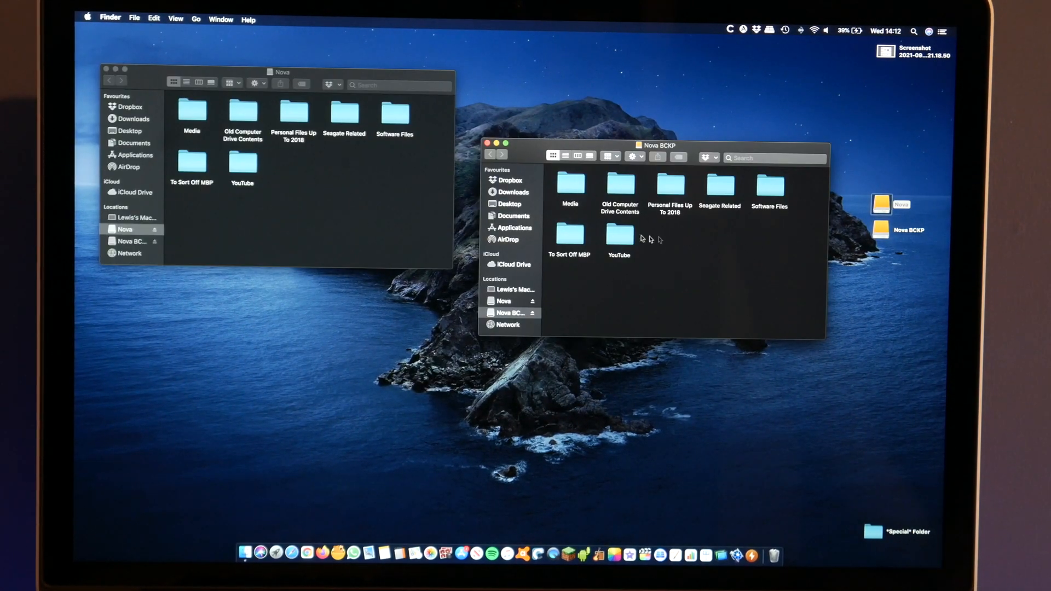
Browse Nova BCKP's YouTube › 2021 › TavHD › 9 September folder and play the copied unboxing video to verify it
{"action": "double_click", "coordinate": [619, 183]}
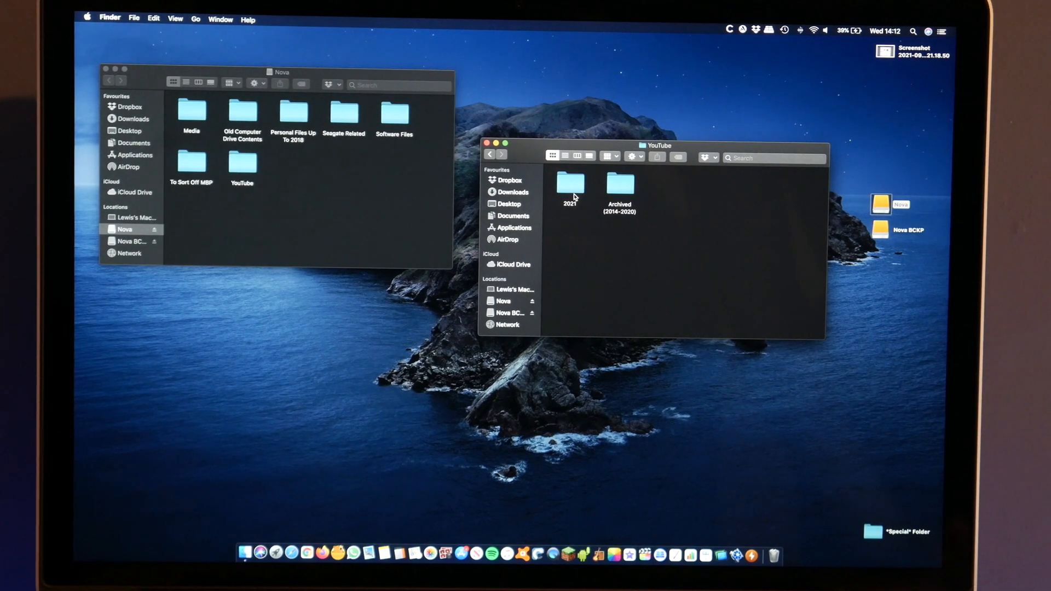
{"action": "double_click", "coordinate": [569, 183]}
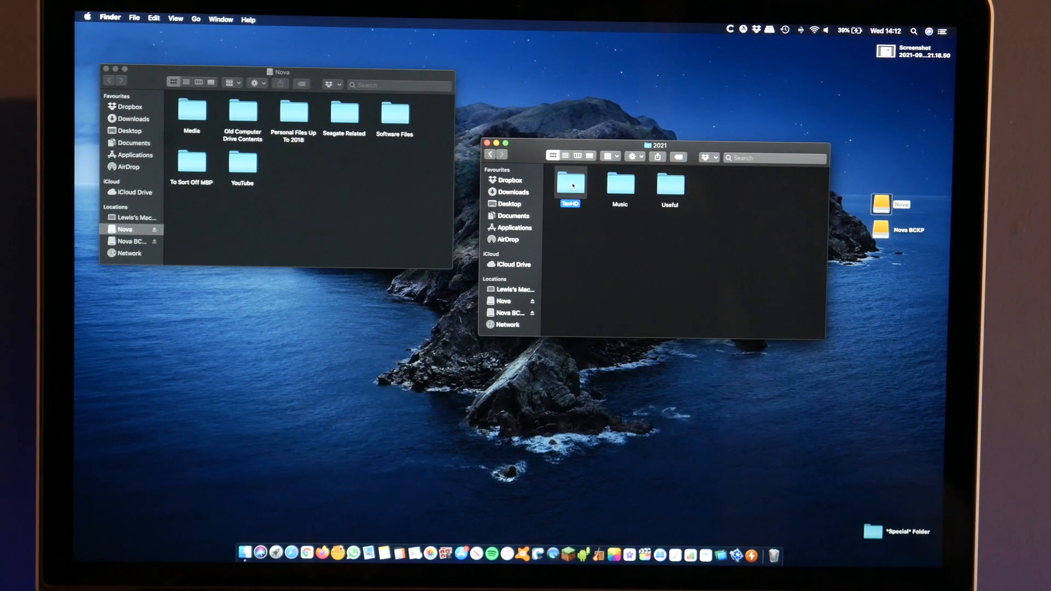
{"action": "double_click", "coordinate": [570, 181]}
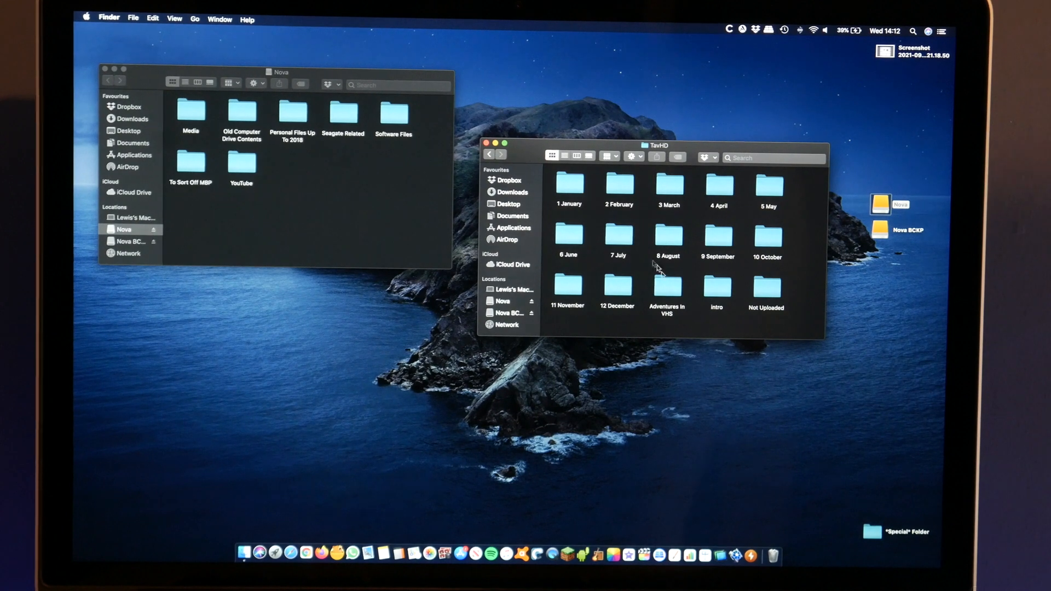
{"action": "left_click", "coordinate": [717, 236]}
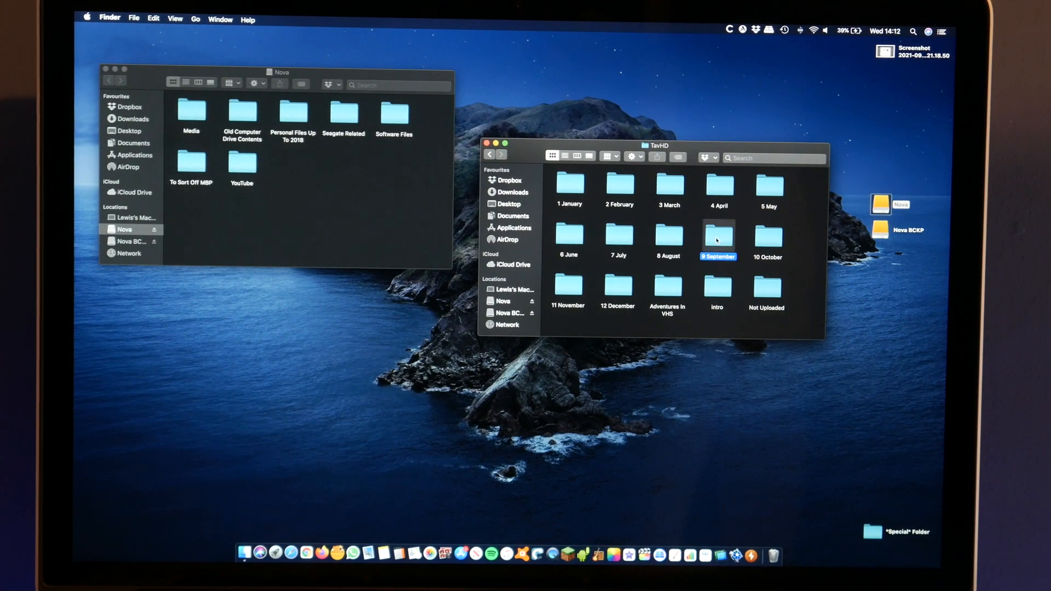
{"action": "double_click", "coordinate": [718, 238]}
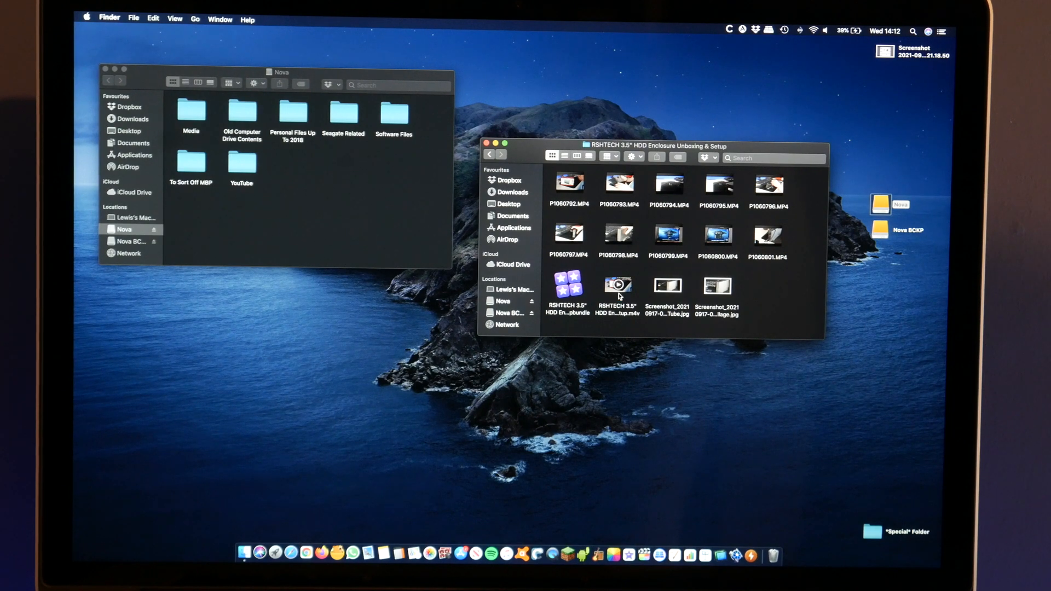
{"action": "double_click", "coordinate": [617, 285]}
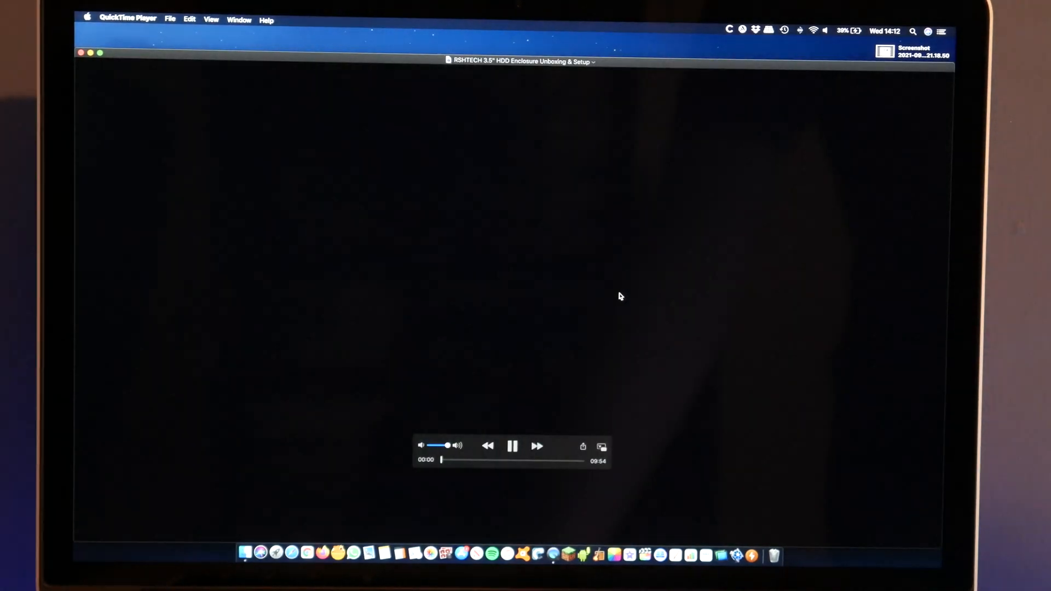
{"action": "left_click", "coordinate": [513, 446]}
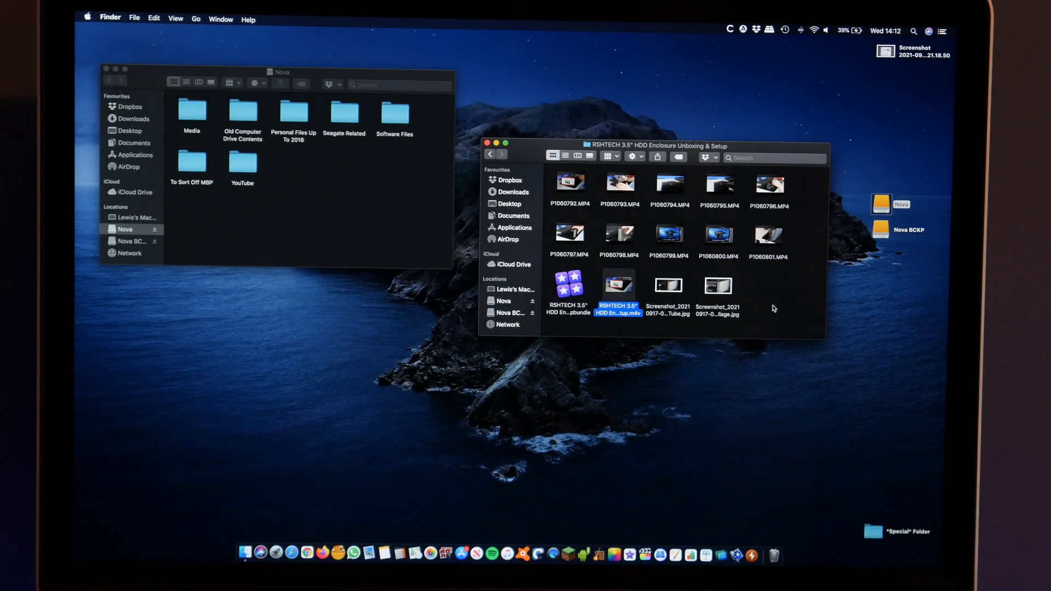
Close the Nova BCKP and Nova Finder windows, leaving the desktop
{"action": "left_click", "coordinate": [487, 142]}
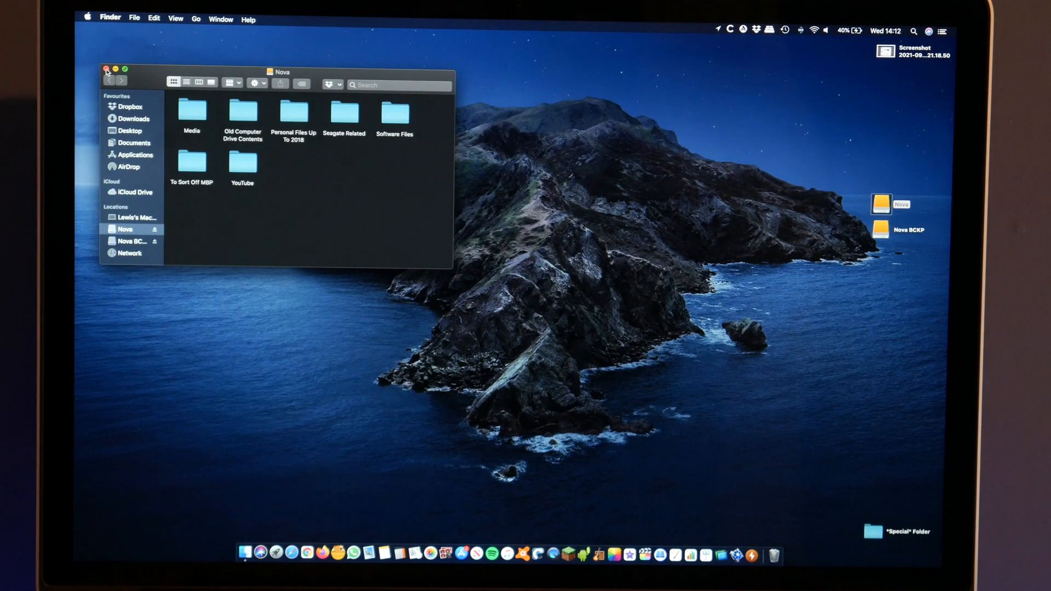
{"action": "left_click", "coordinate": [107, 70]}
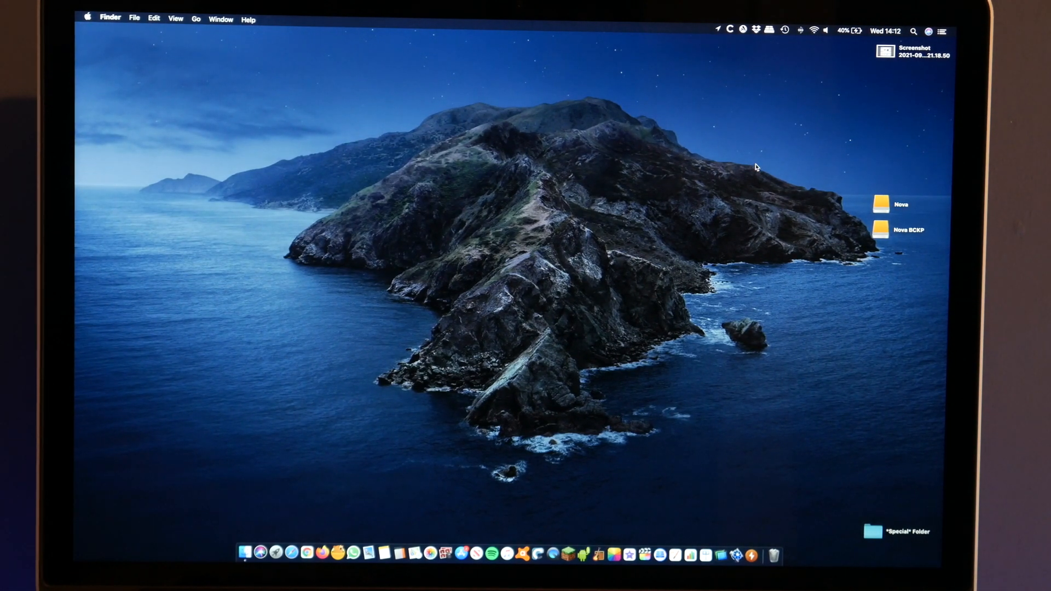